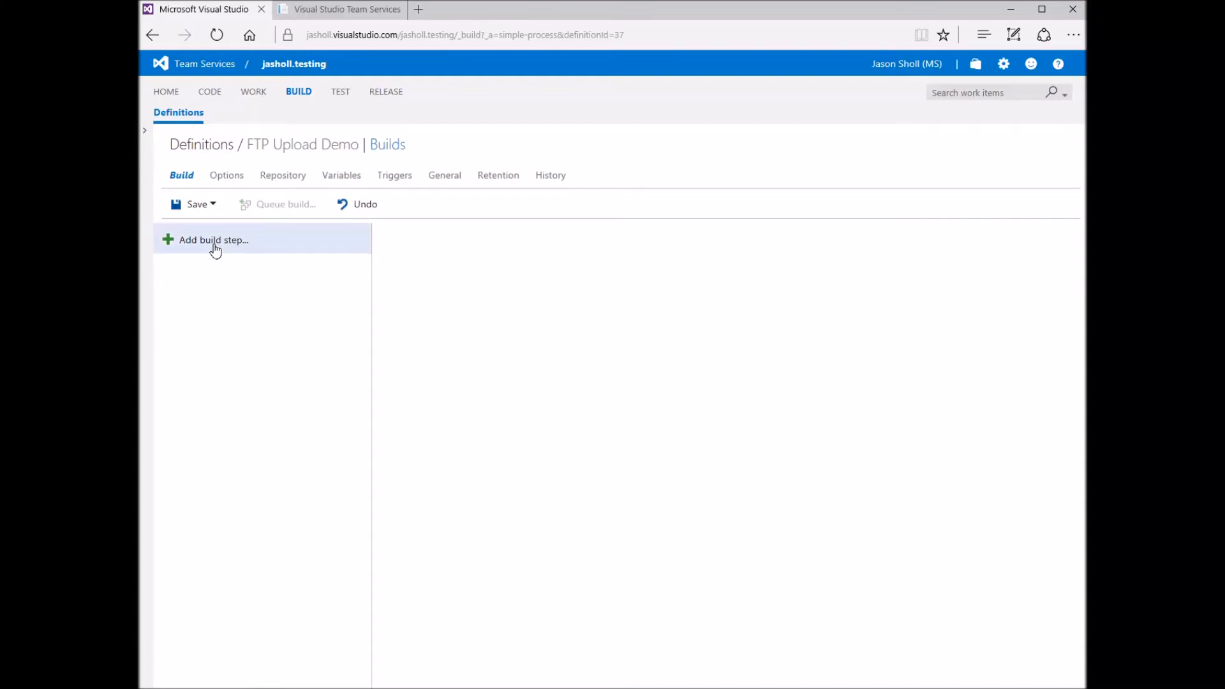
Add an FTP Upload task from the Utility category to the build definition.
left_click(213, 240)
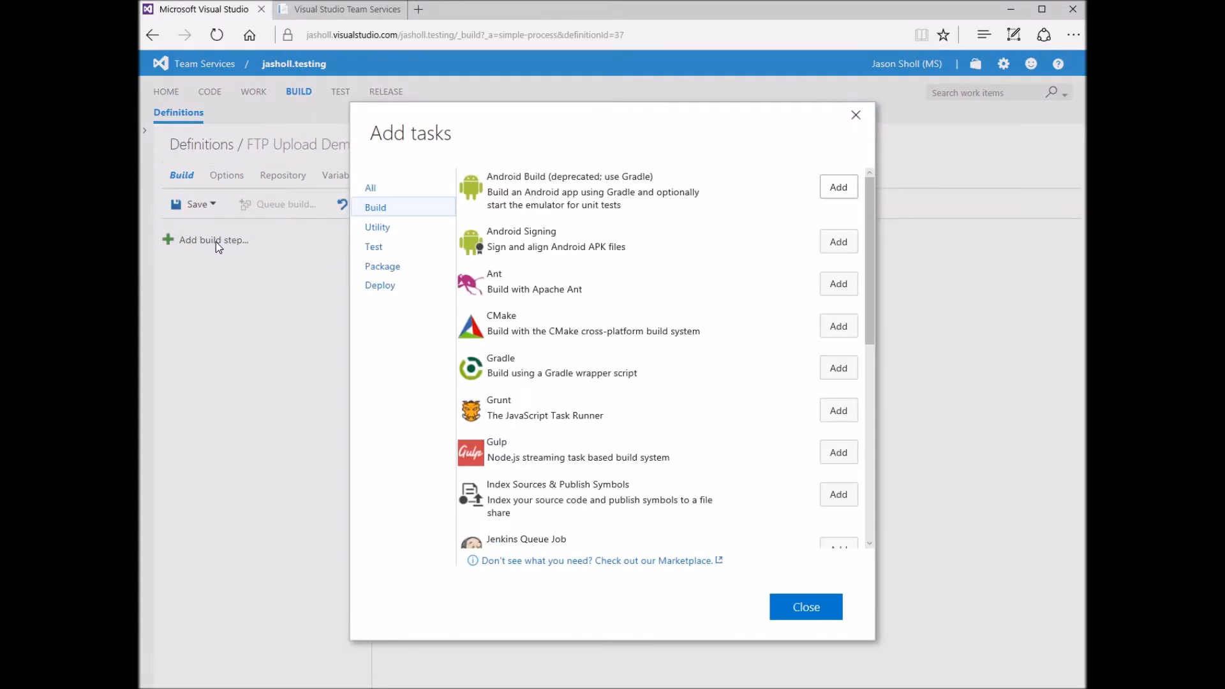
left_click(378, 227)
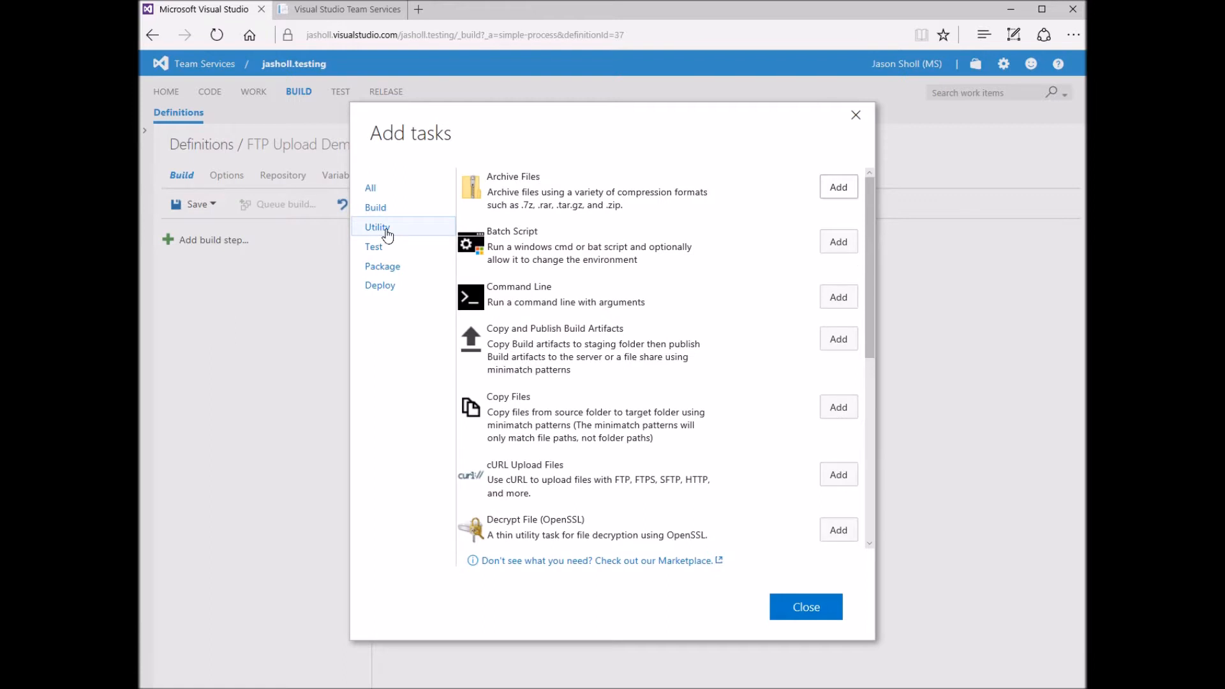
scroll("down", 3)
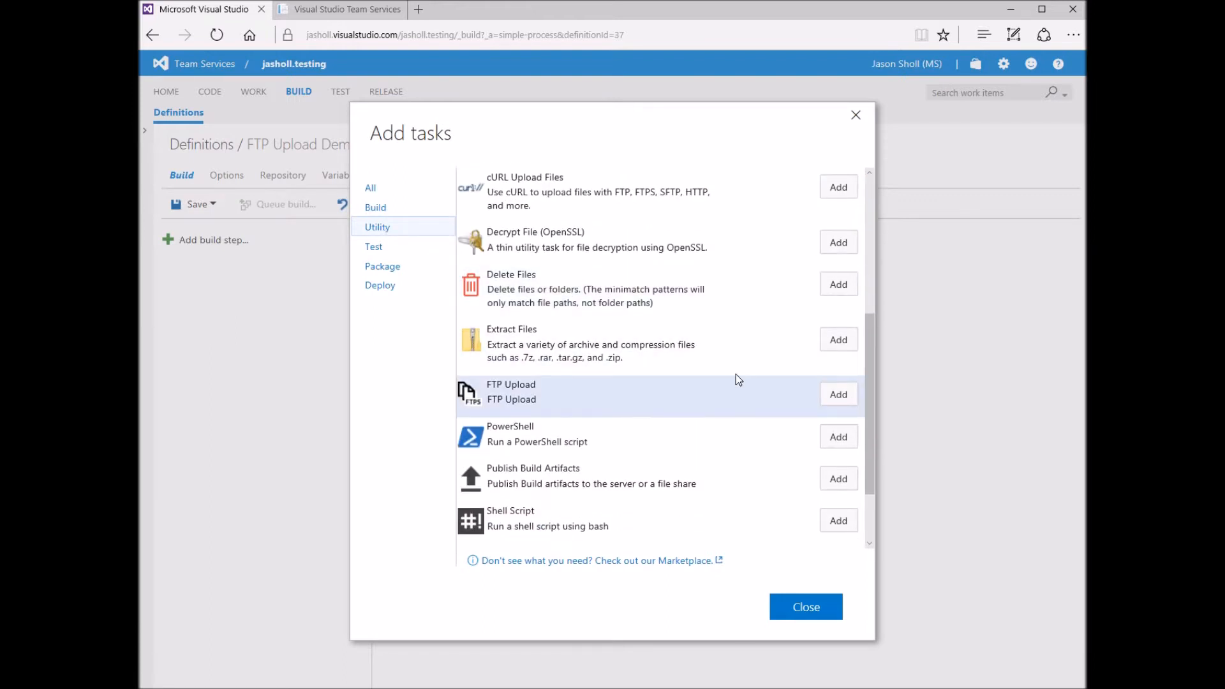
mouse_move(839, 395)
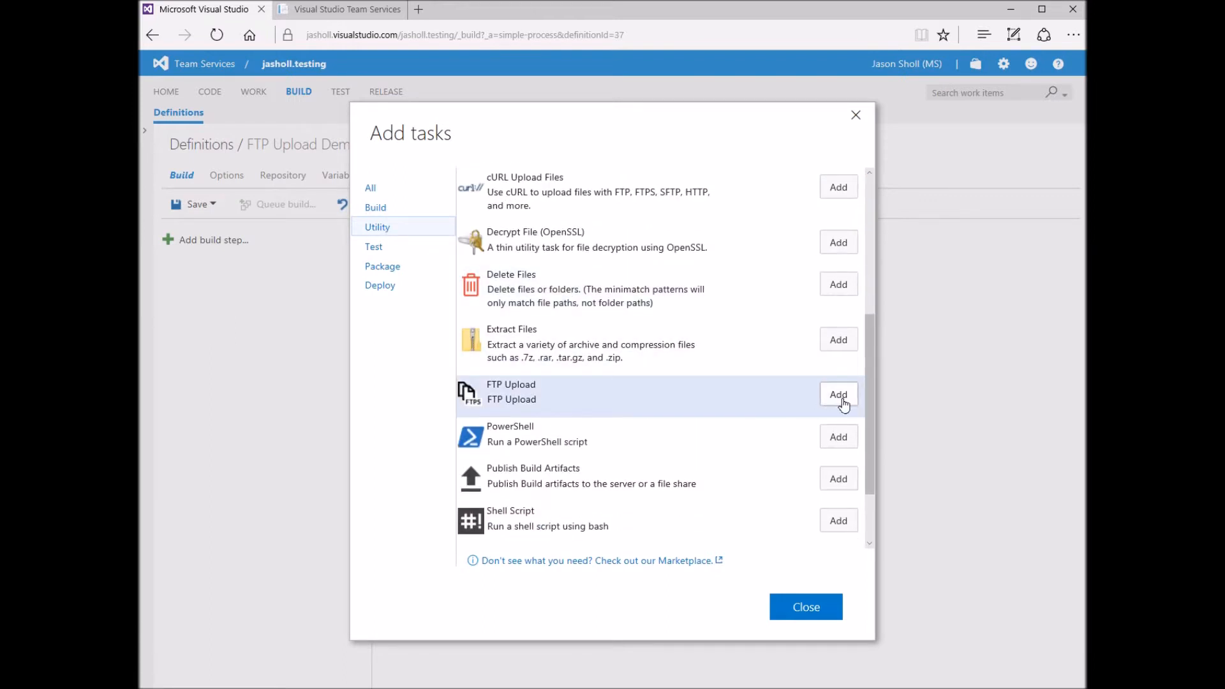
left_click(837, 395)
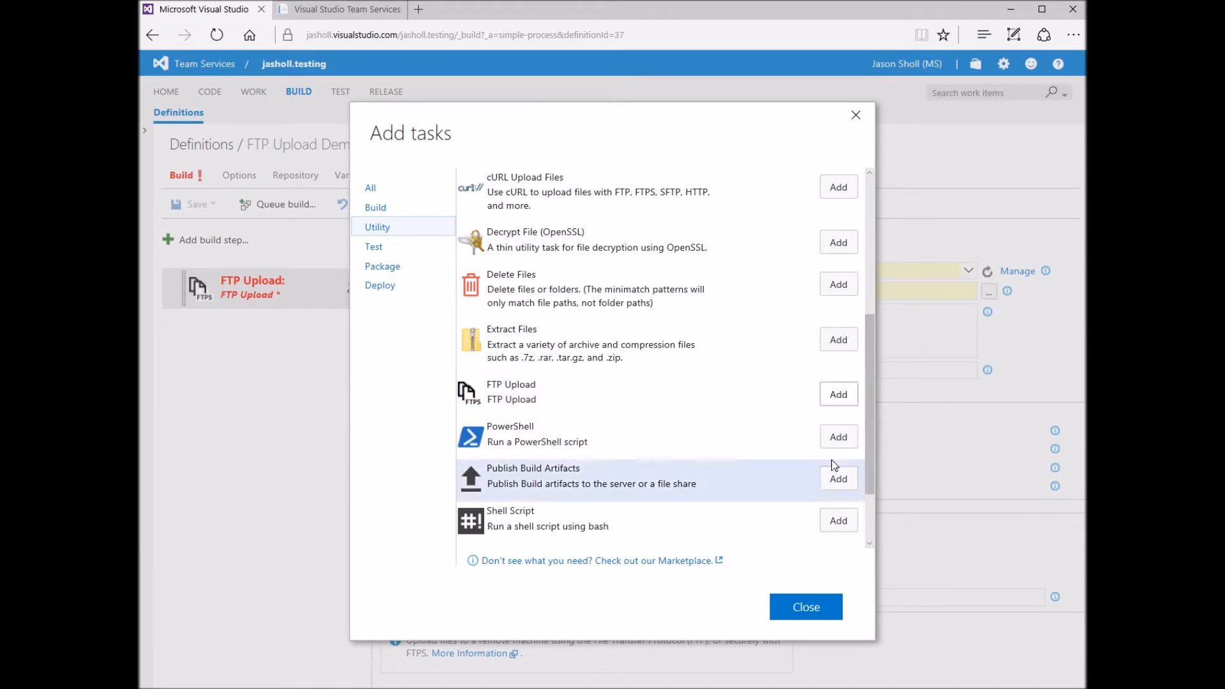
Use the ftps laptop service endpoint for the FTP Upload step.
left_click(806, 607)
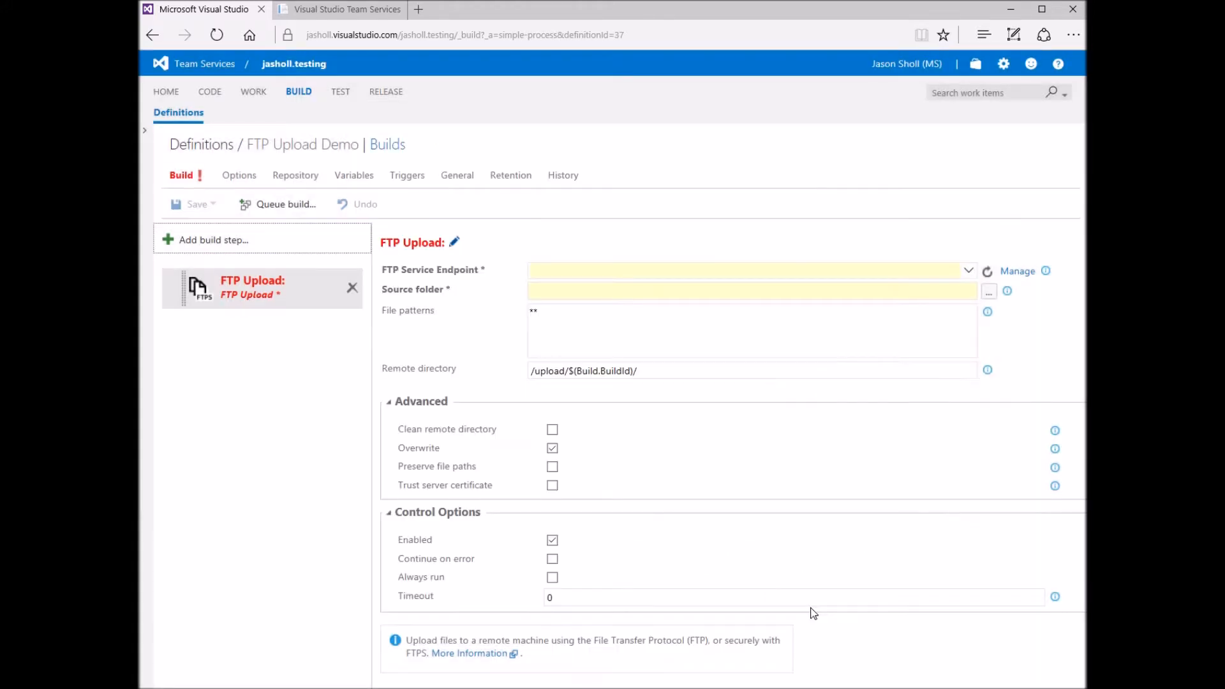
mouse_move(971, 305)
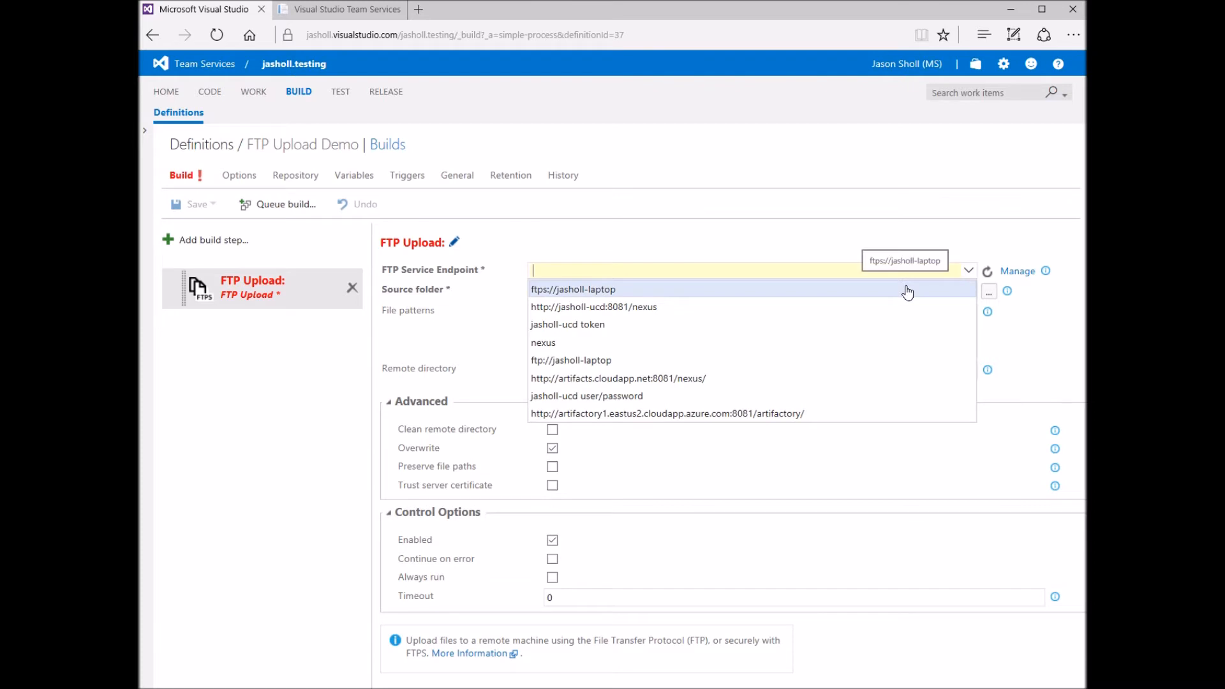
left_click(573, 290)
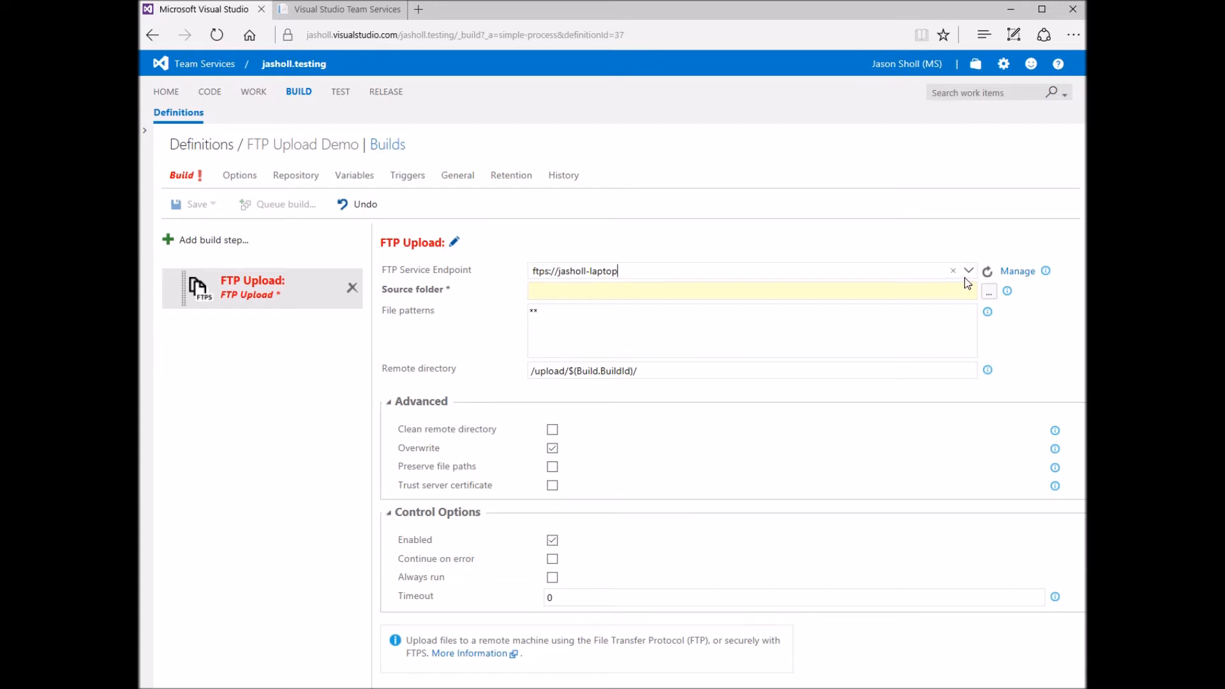
mouse_move(1017, 270)
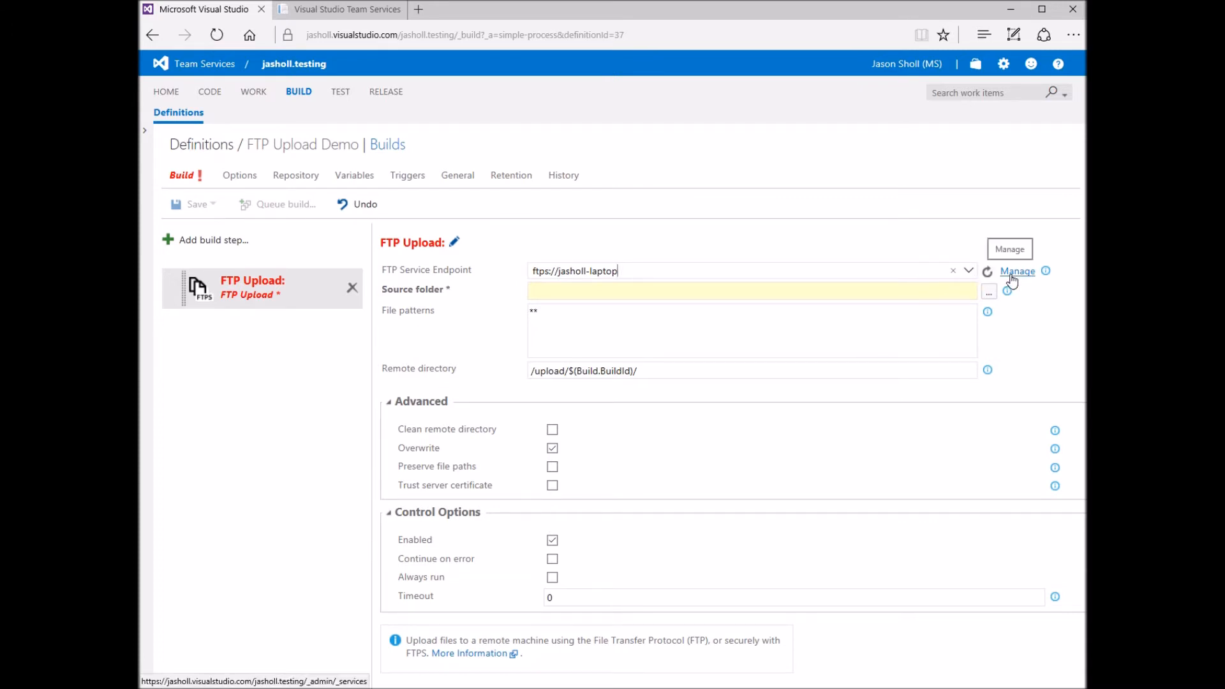
Set the archives repository folder as the upload source folder.
left_click(988, 292)
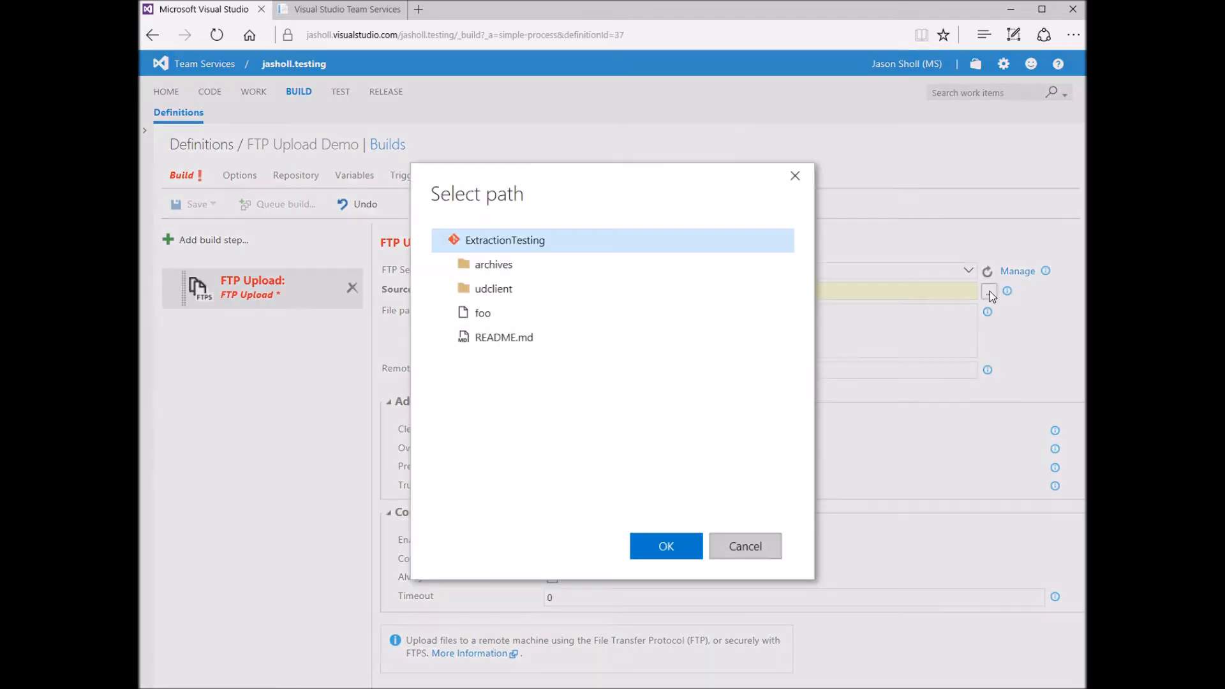
left_click(494, 264)
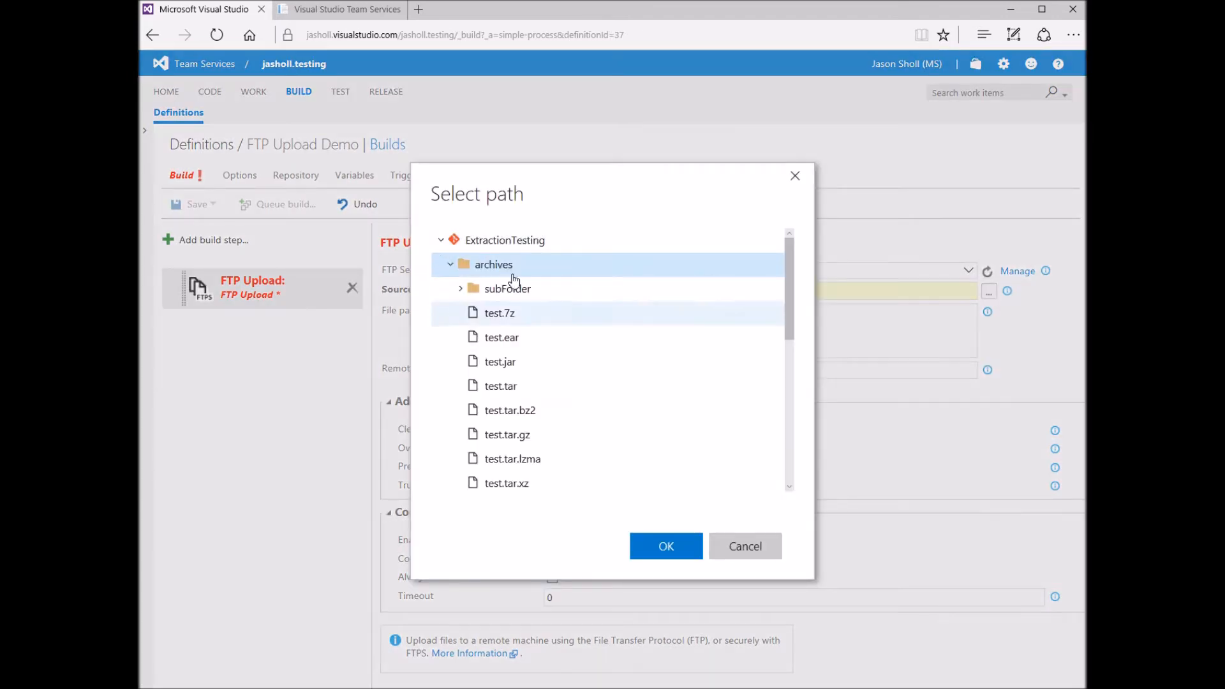
left_click(666, 545)
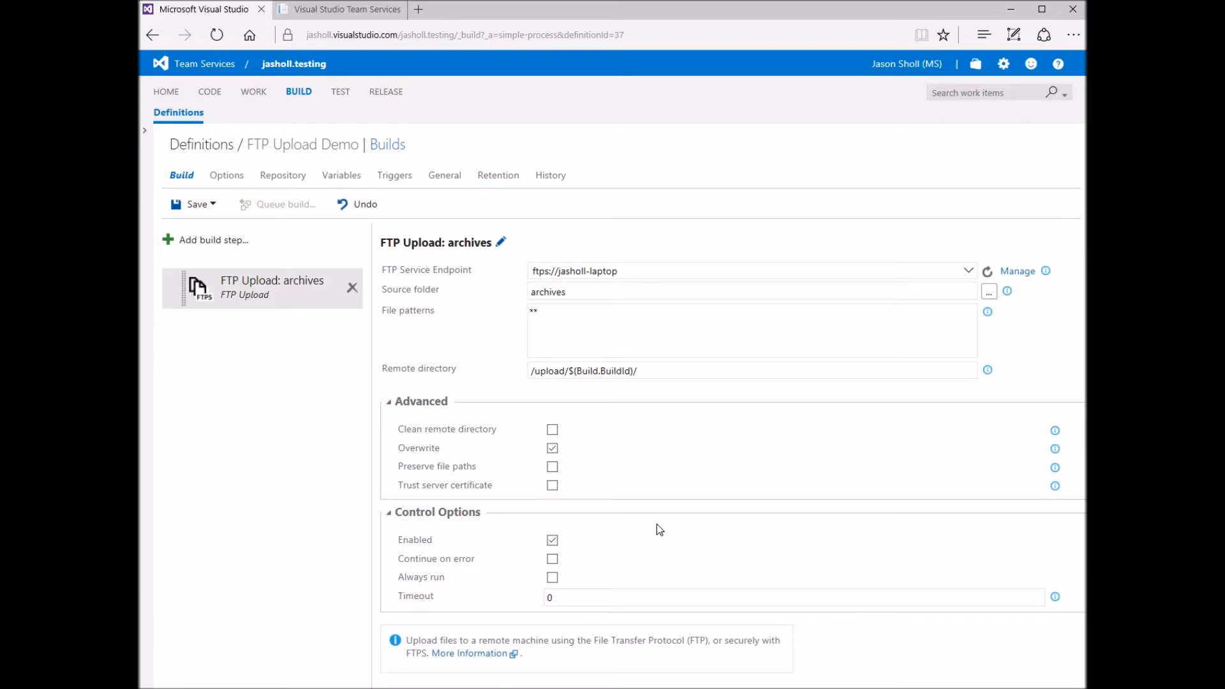
mouse_move(573, 315)
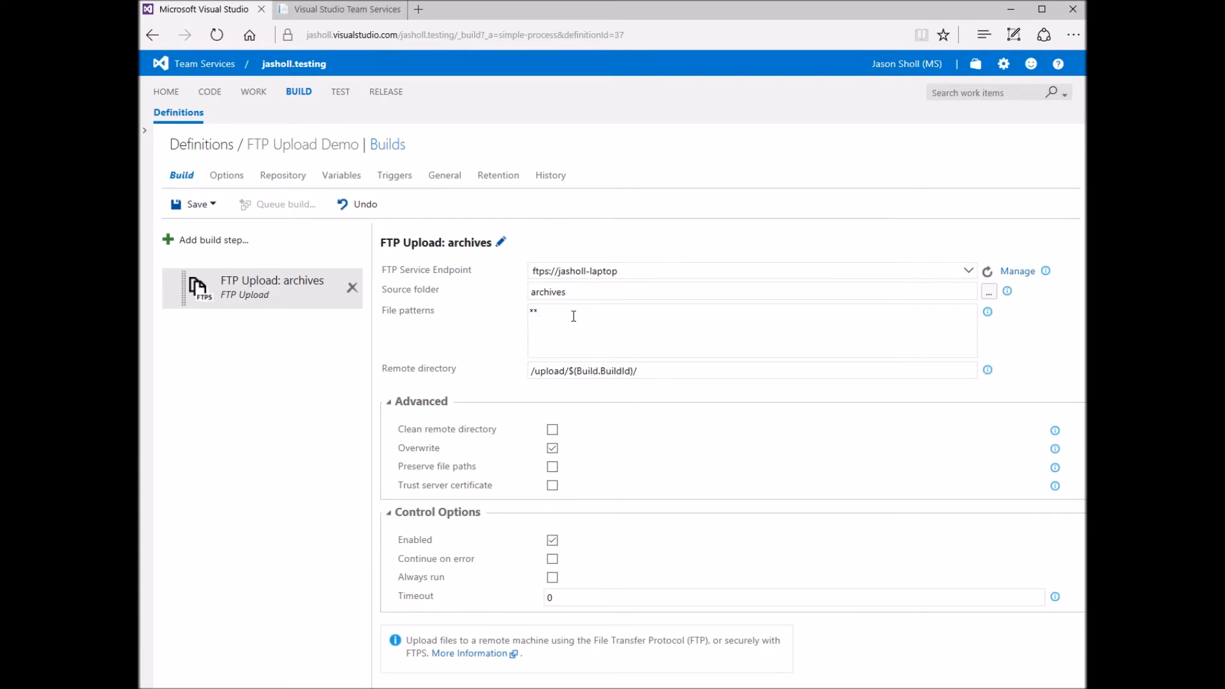
left_click(573, 312)
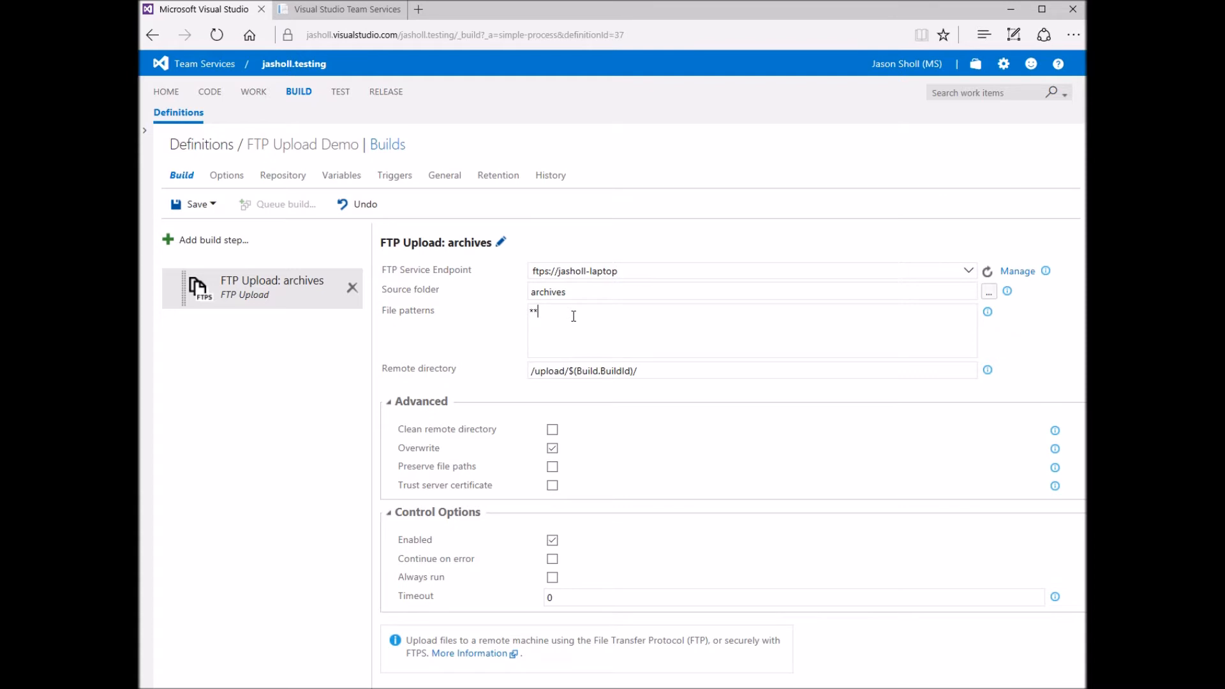
left_click(654, 370)
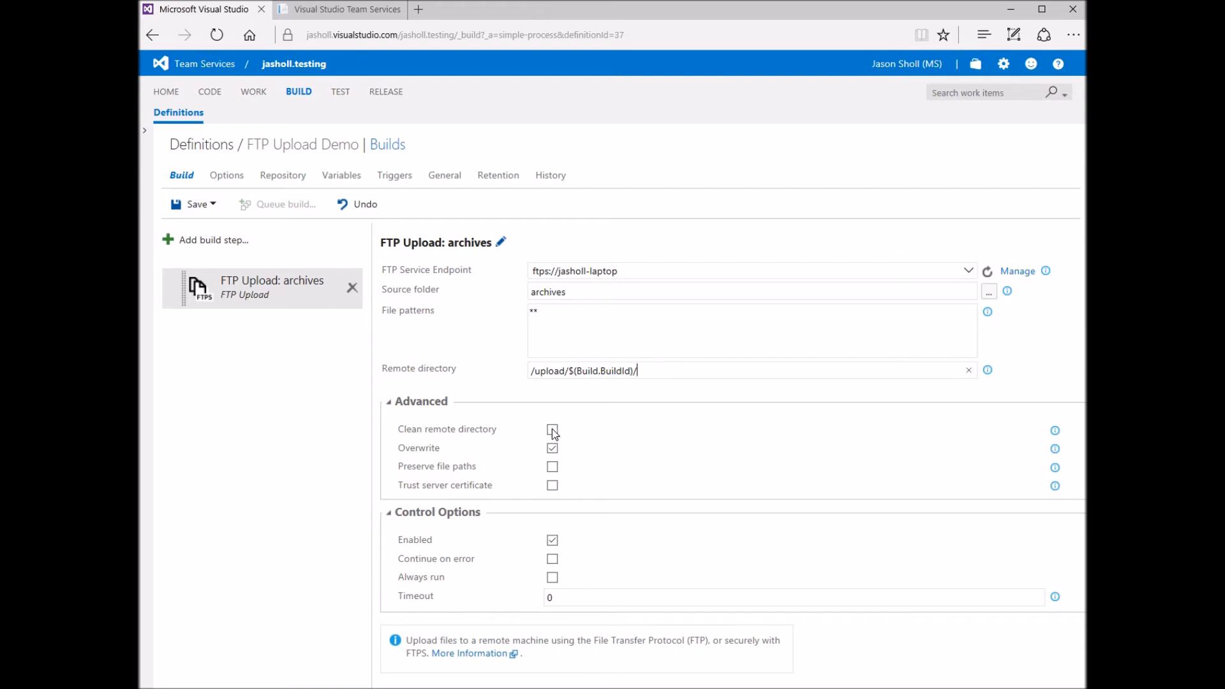
Enable Clean remote directory, Overwrite, Preserve file paths and Trust server certificate, then view the Java site page.
left_click(551, 428)
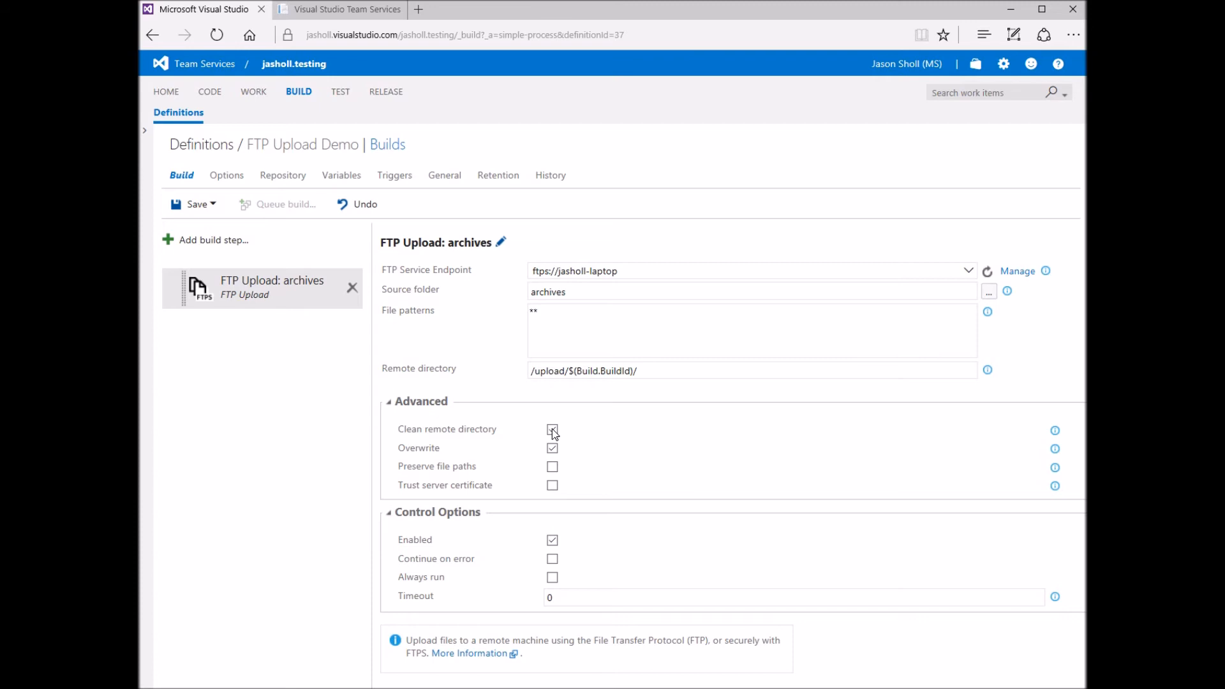
left_click(552, 428)
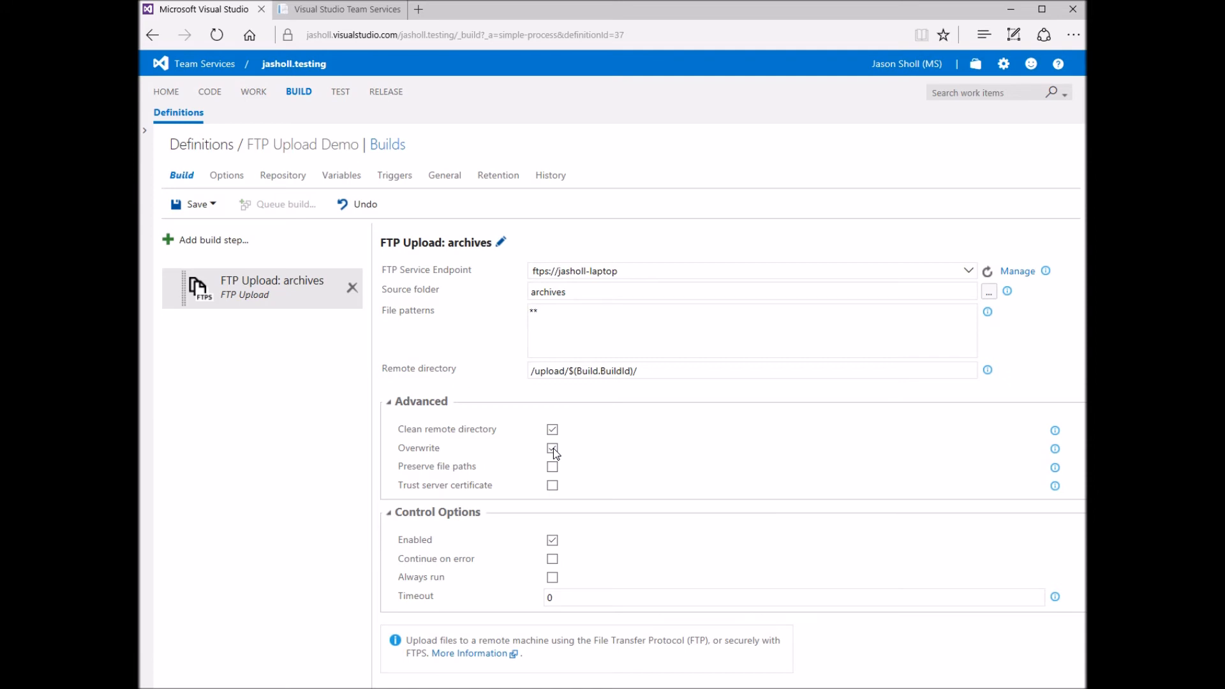
left_click(553, 448)
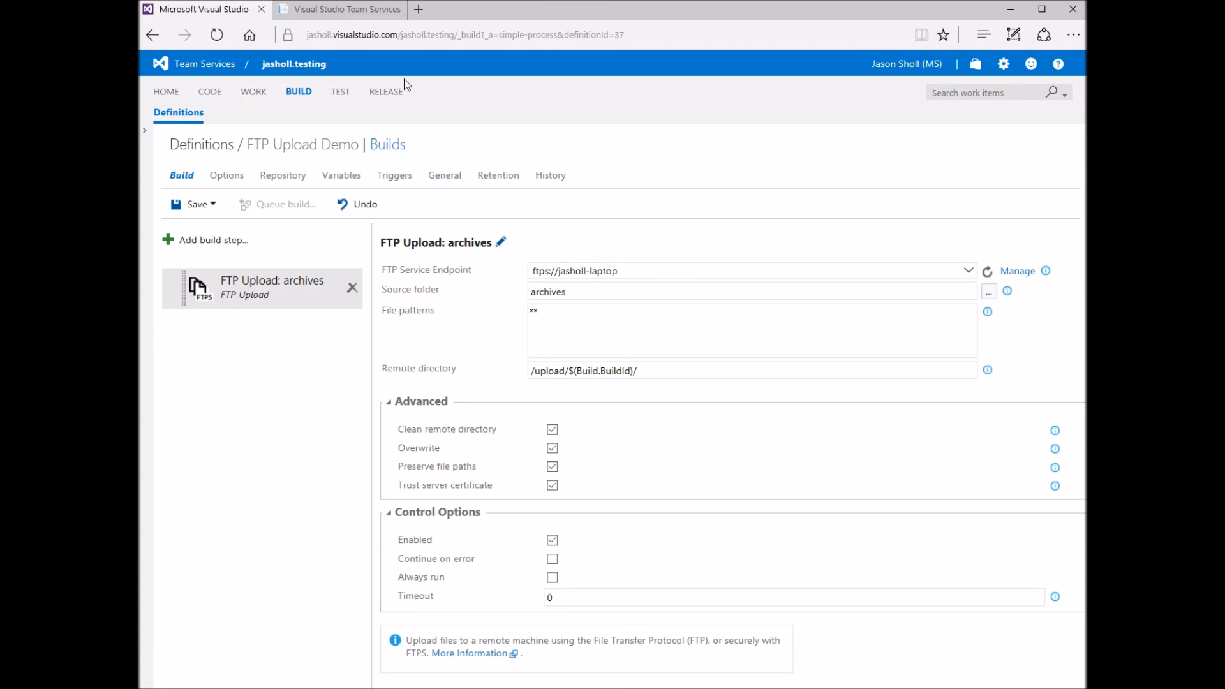
left_click(337, 9)
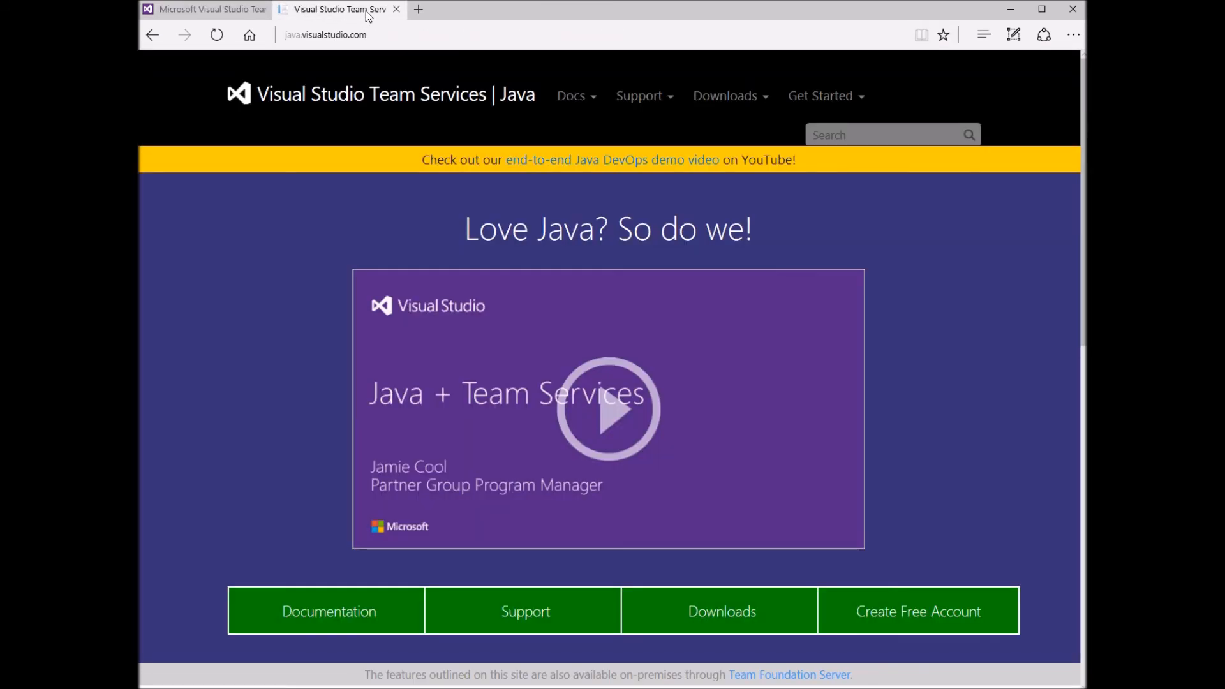